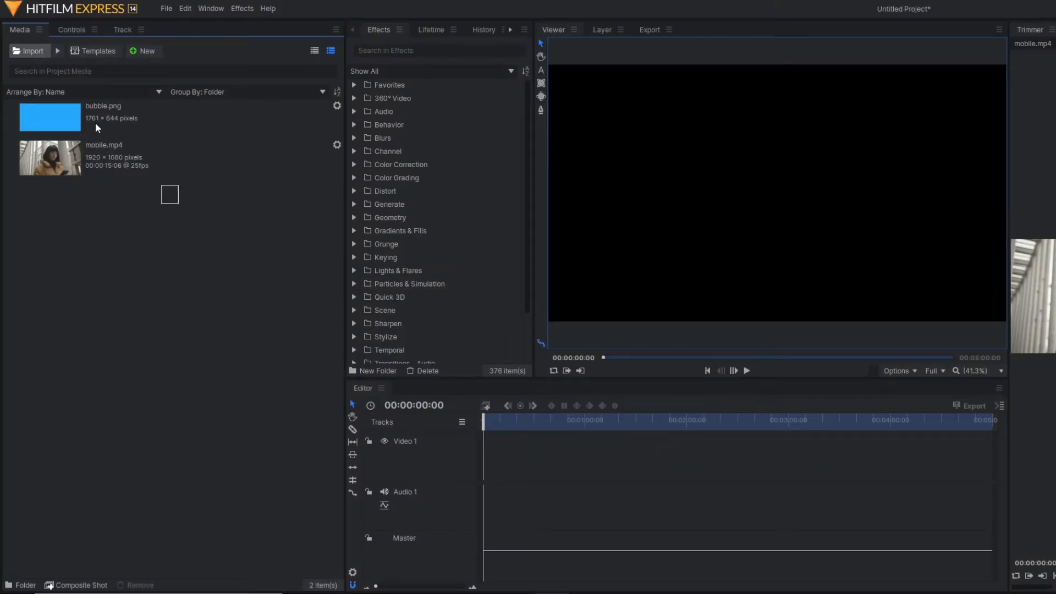
Create a 7-second 1080p Full HD composite shot at 24 fps.
click(145, 51)
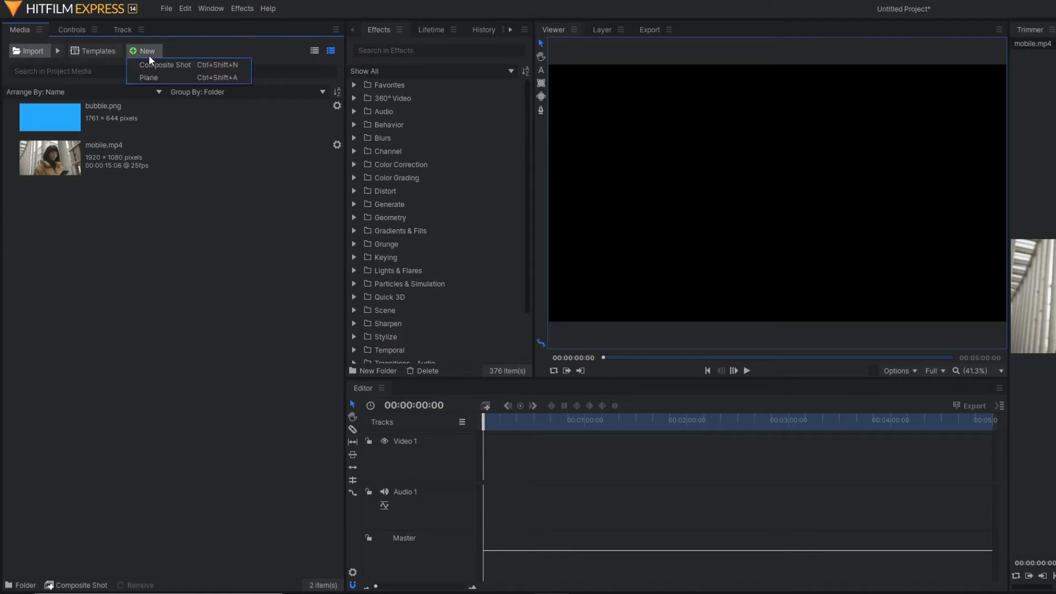
click(167, 65)
text(00:00:07:00)
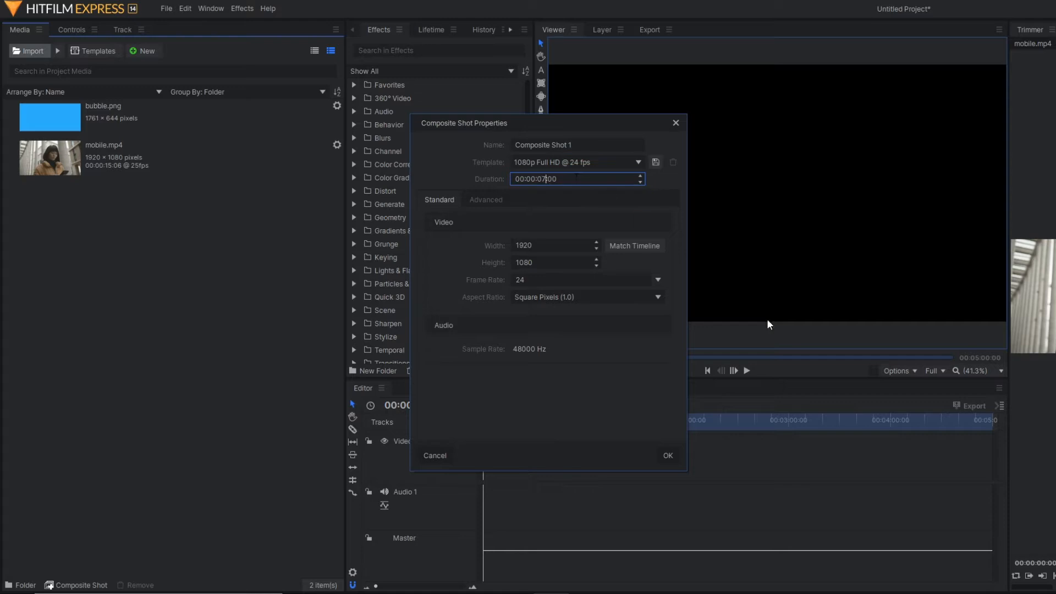
click(668, 456)
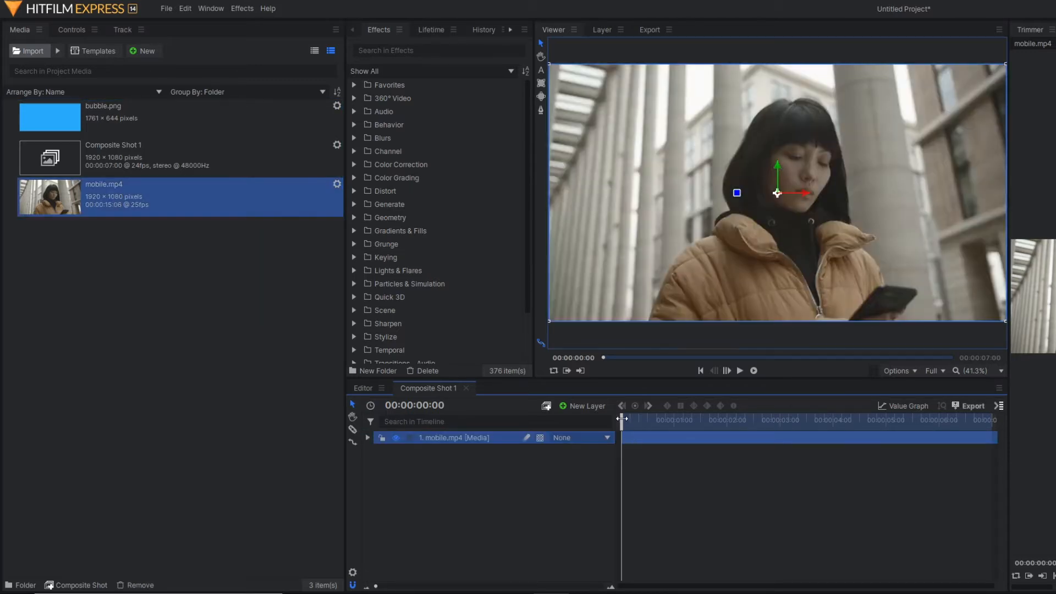
View mobile.mp4 in the Layer viewer, add a New Point layer, and add a tracker.
click(740, 371)
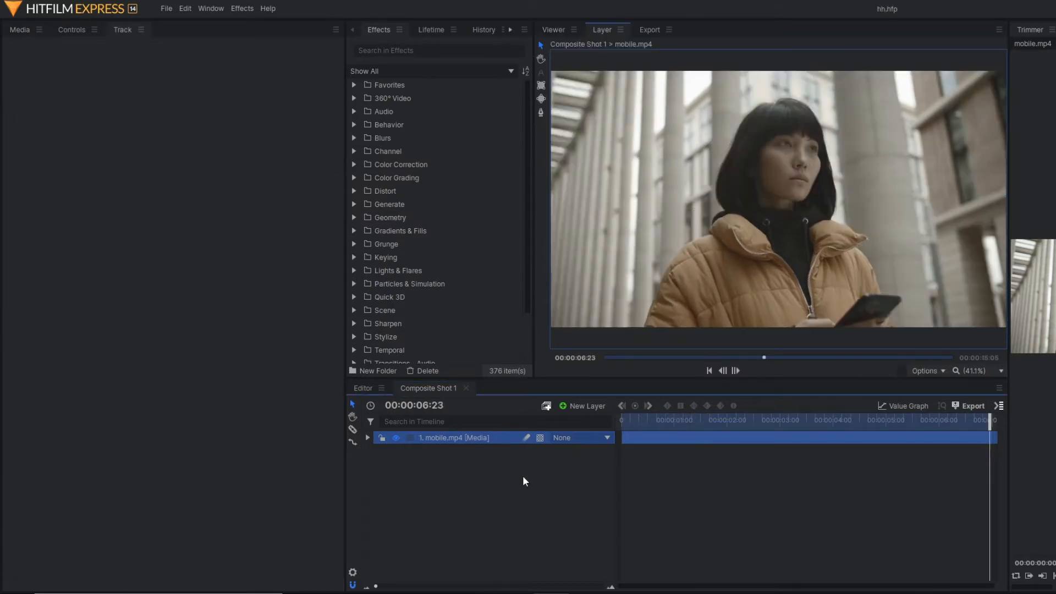
mouse_move(530, 475)
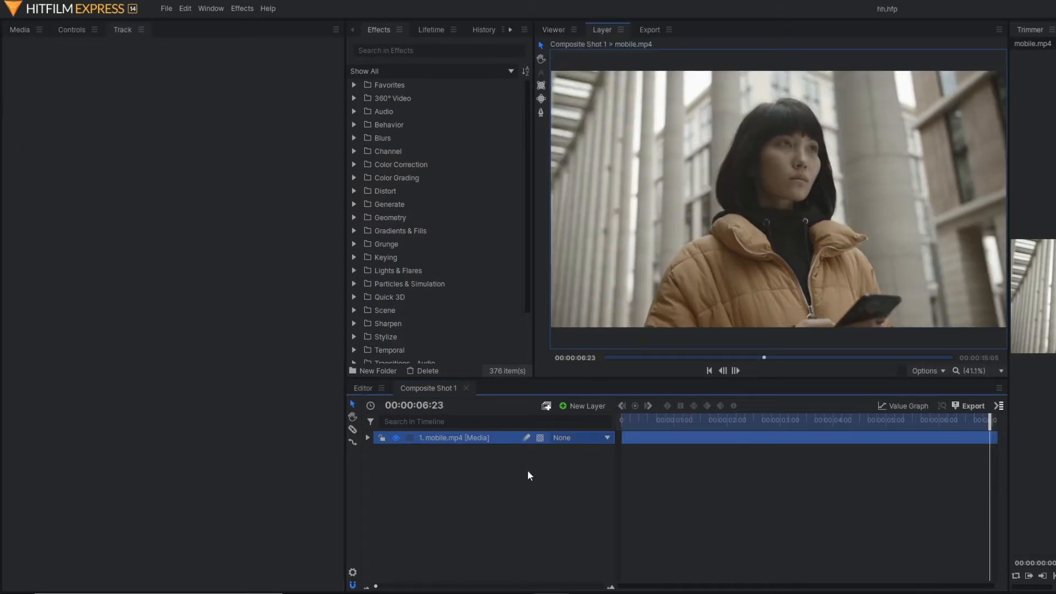
click(586, 406)
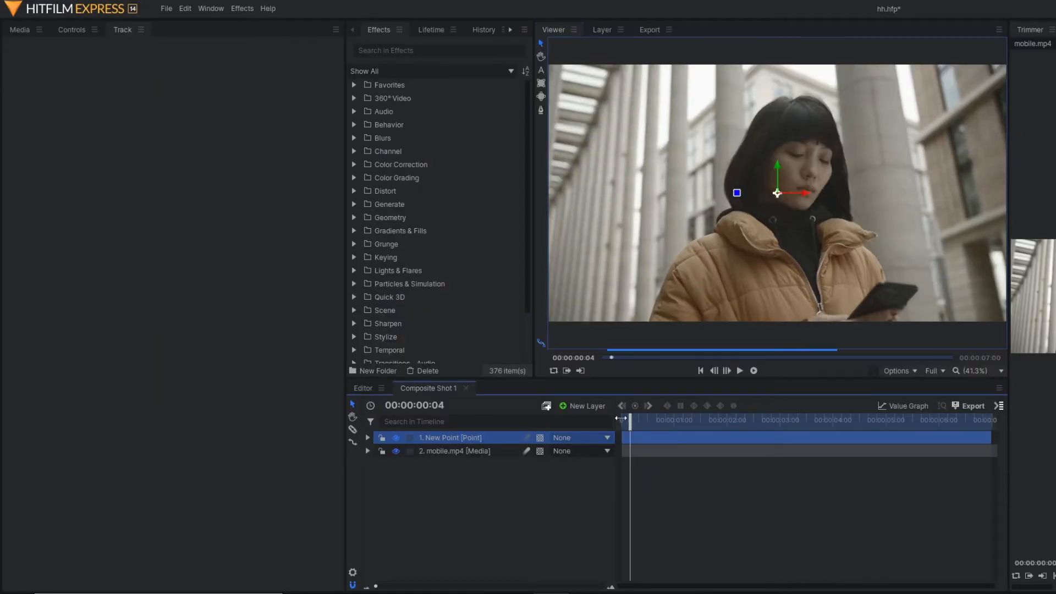
click(368, 451)
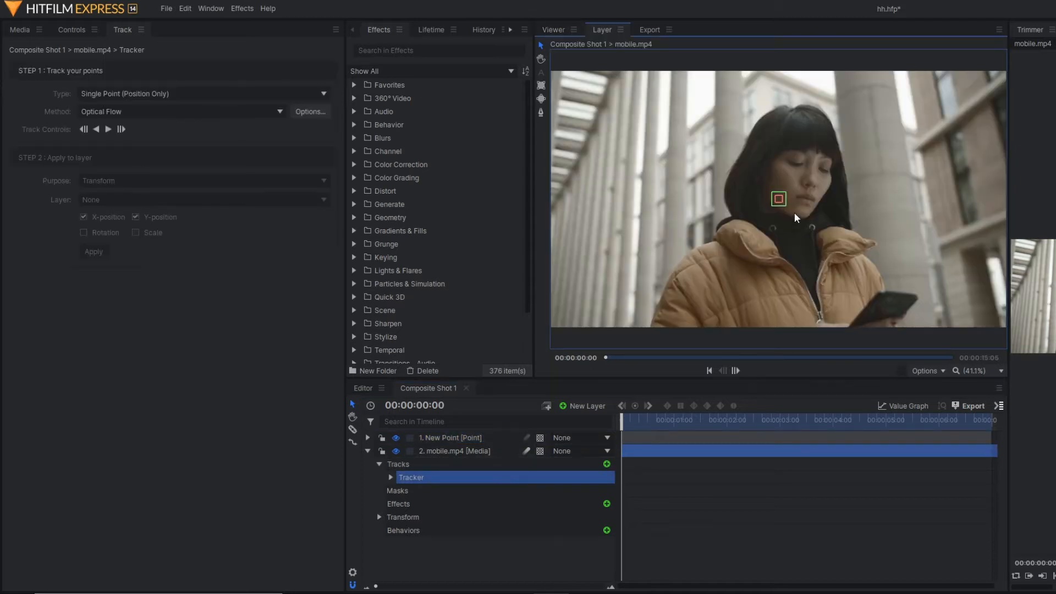
Zoom the Layer viewer in and track the phone forward through the clip.
click(1000, 370)
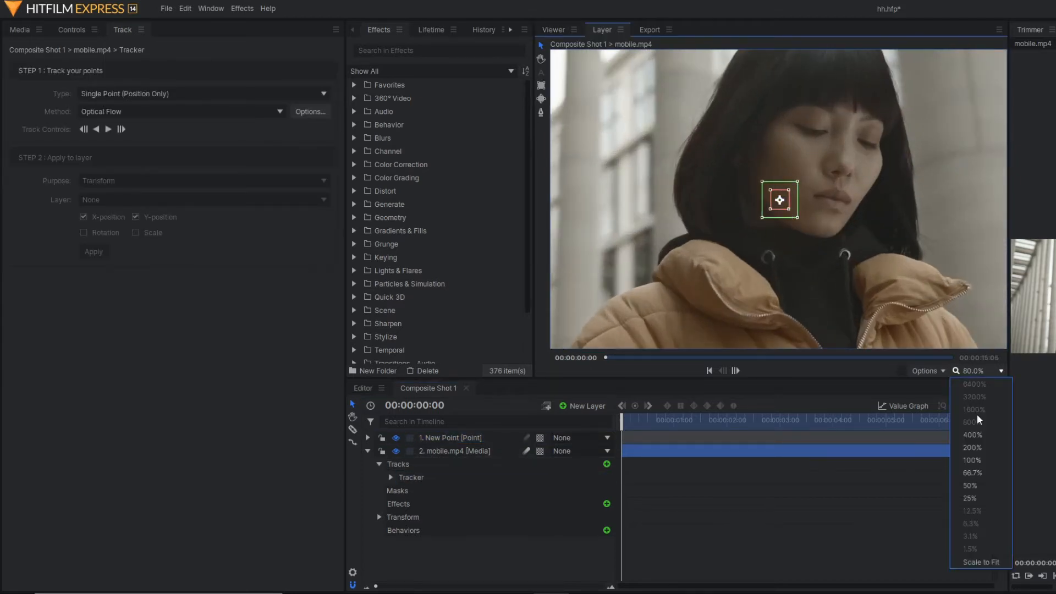
click(971, 498)
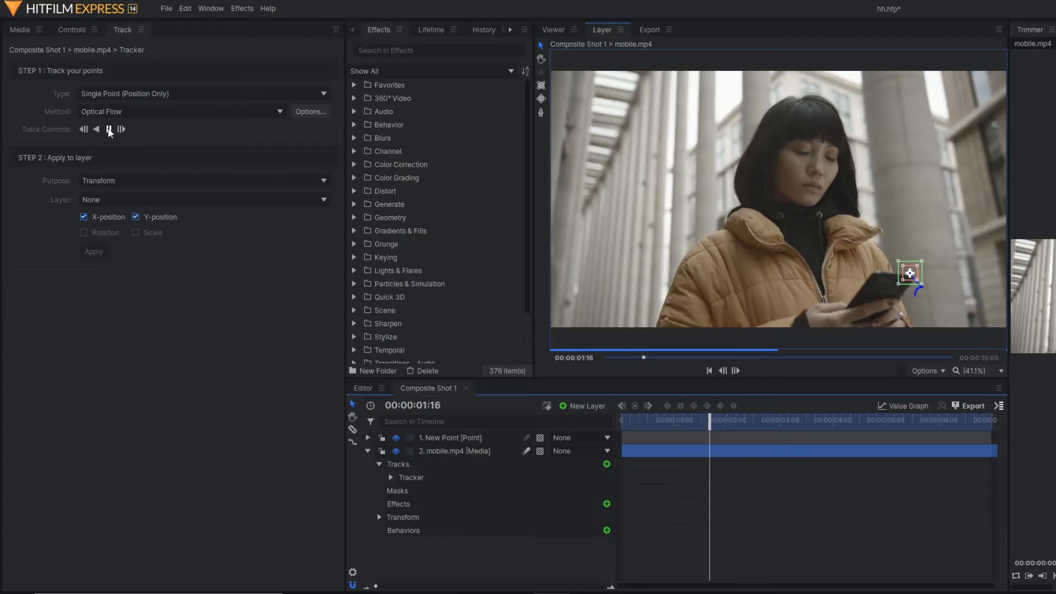
click(108, 130)
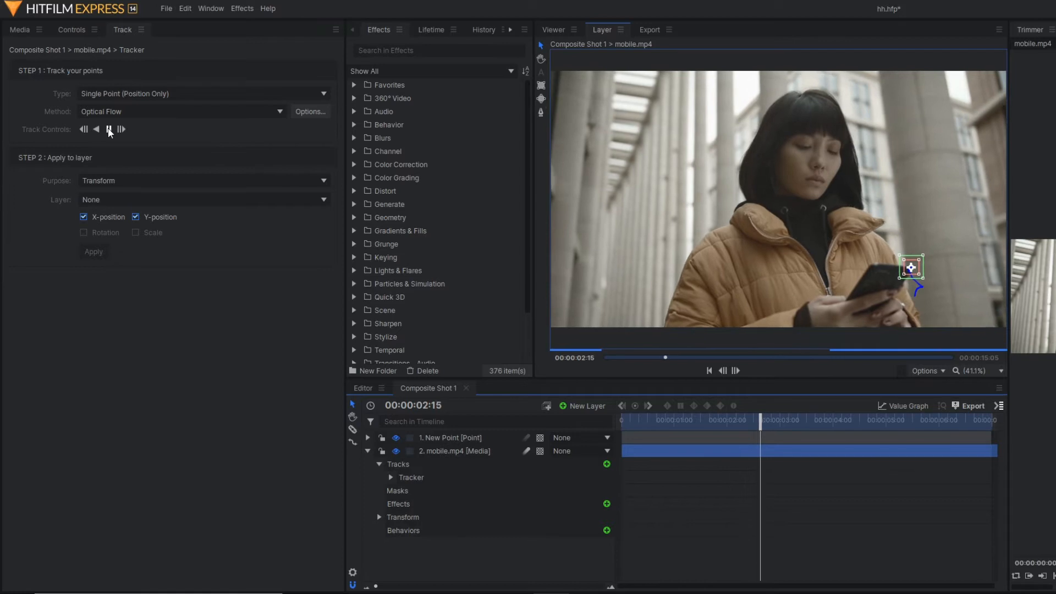
click(108, 130)
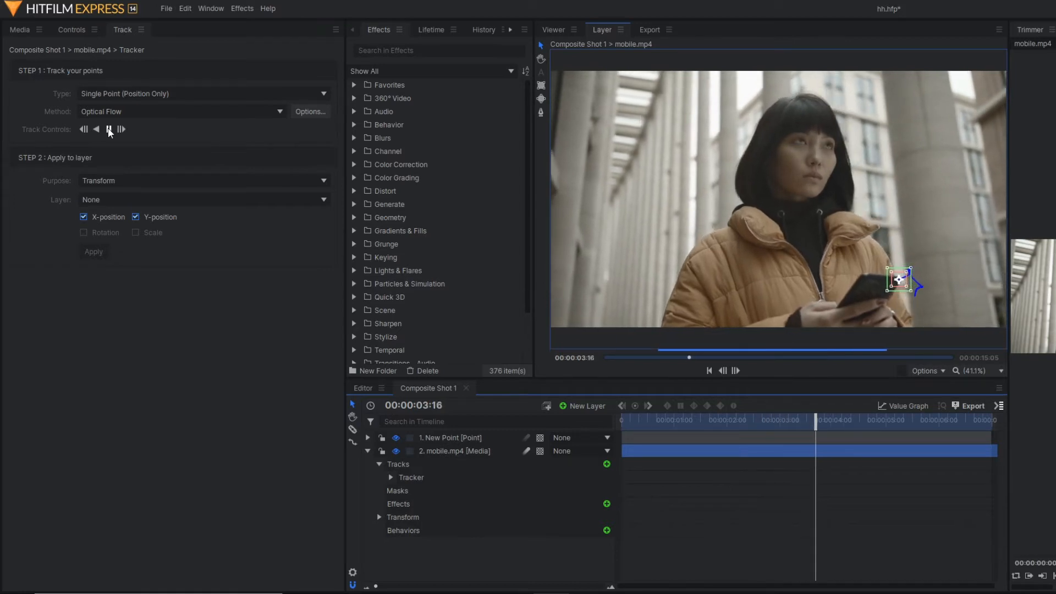
click(108, 130)
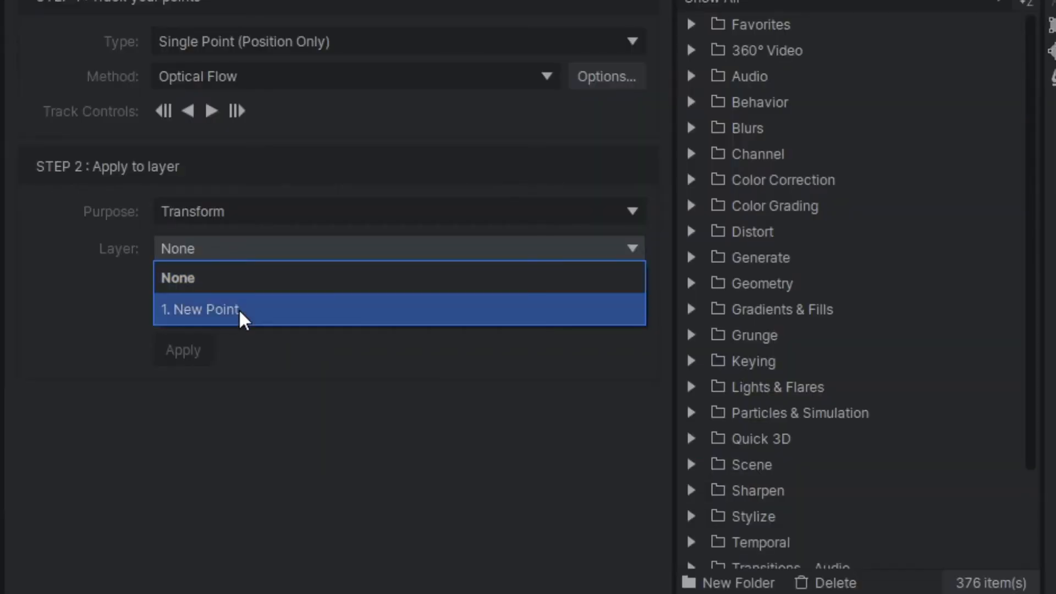
Apply the tracked X/Y position to the 1. New Point layer.
click(200, 310)
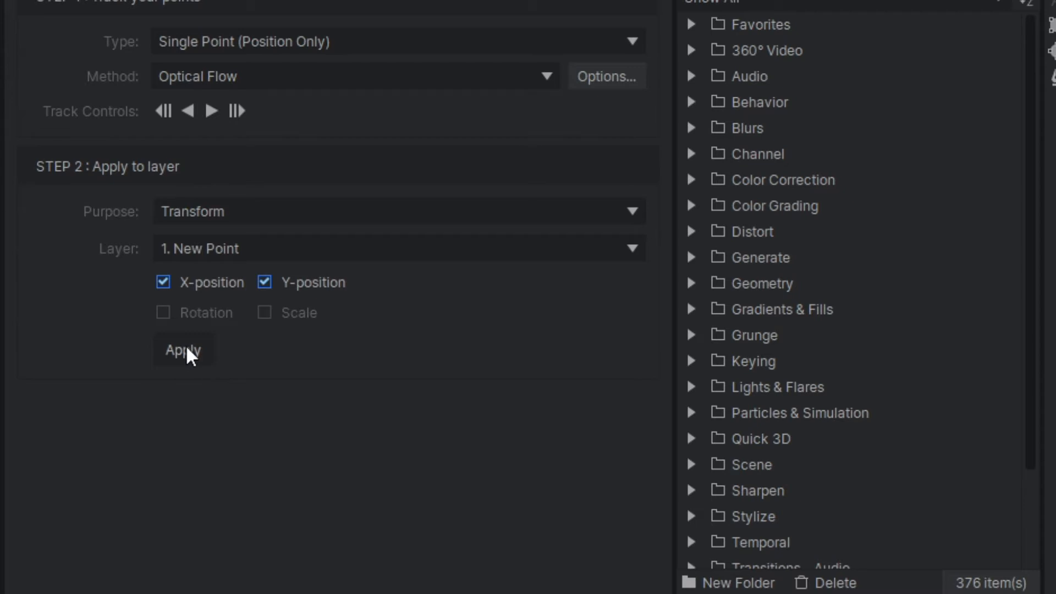
click(184, 350)
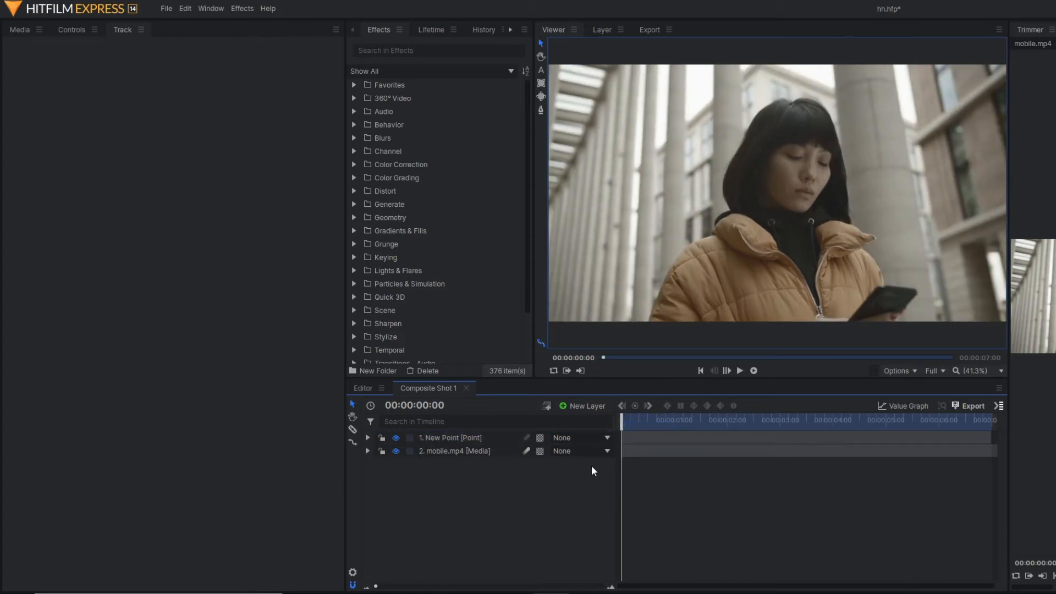
mouse_move(591, 468)
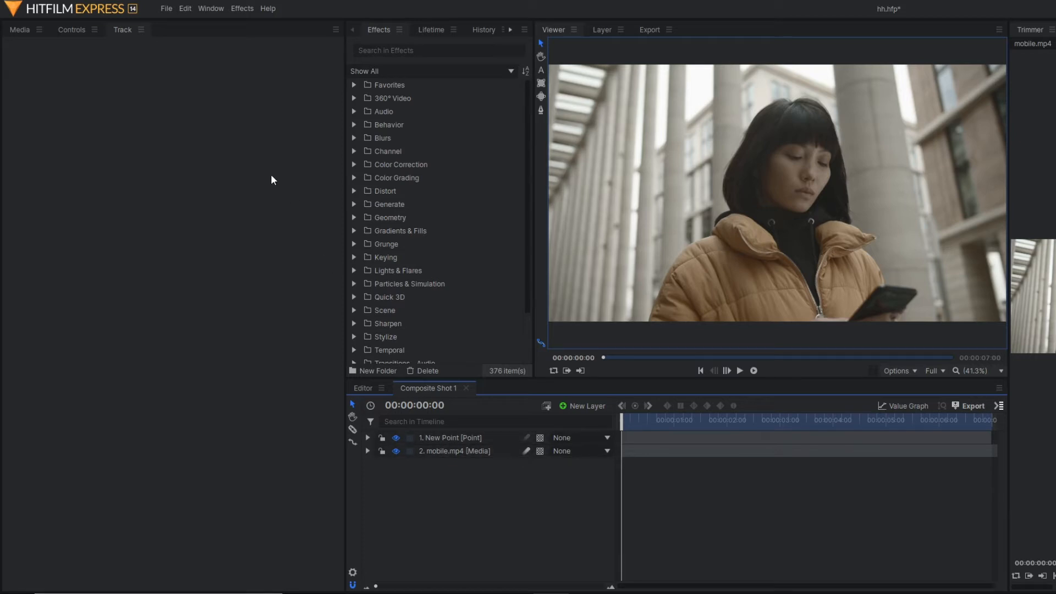
Add another composite shot and name it 'message pop up'.
click(19, 29)
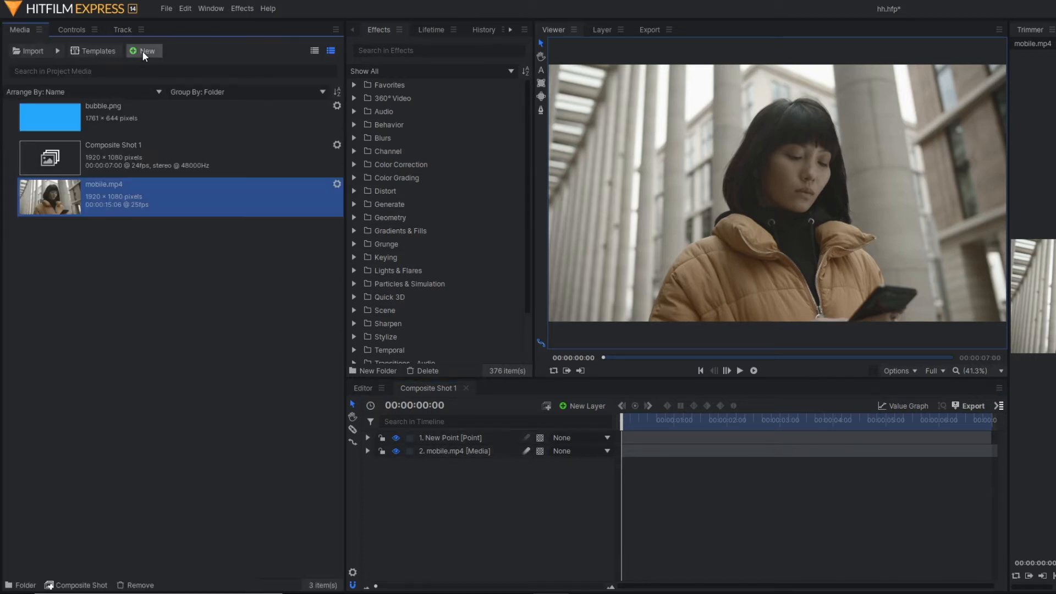
click(143, 50)
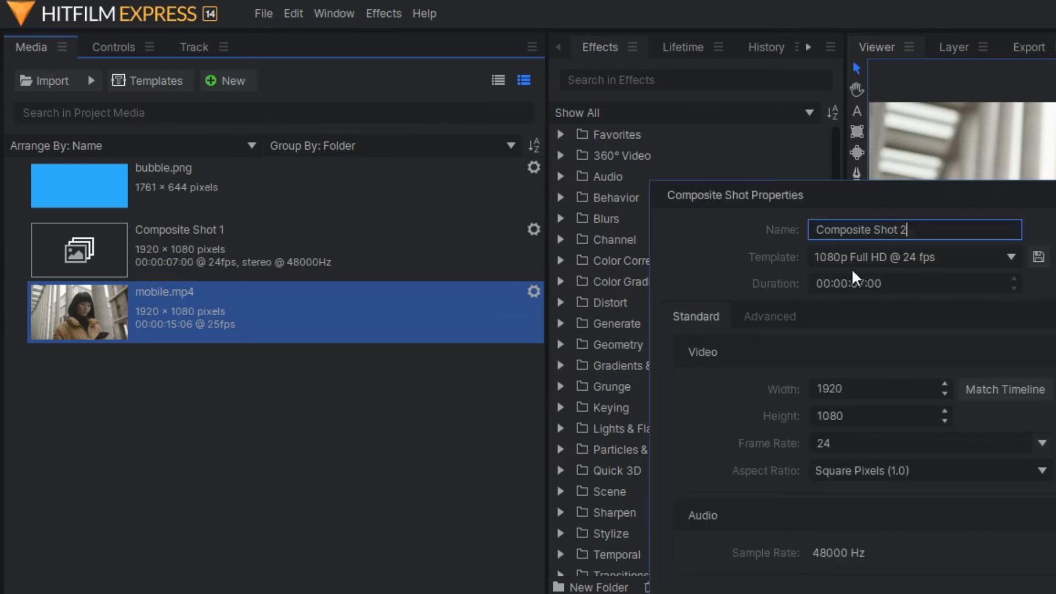
mouse_move(661, 239)
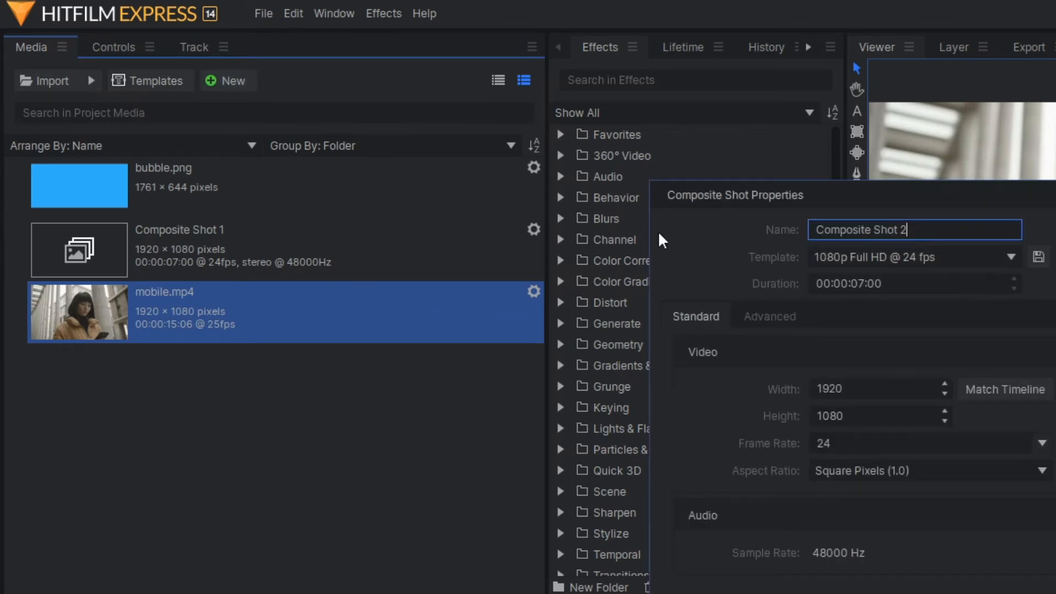
text(message)
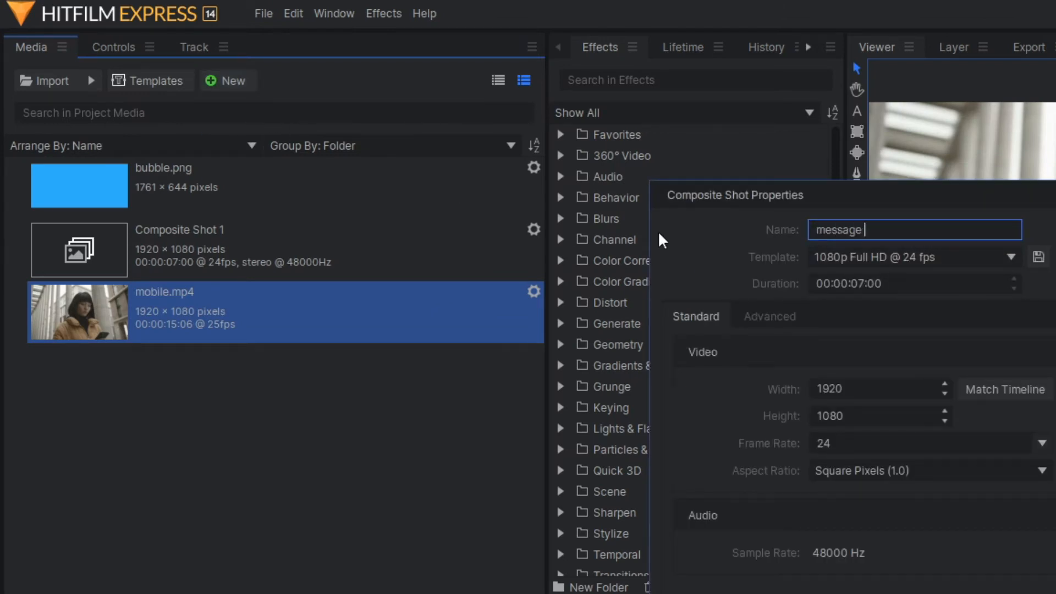
text(pop yp)
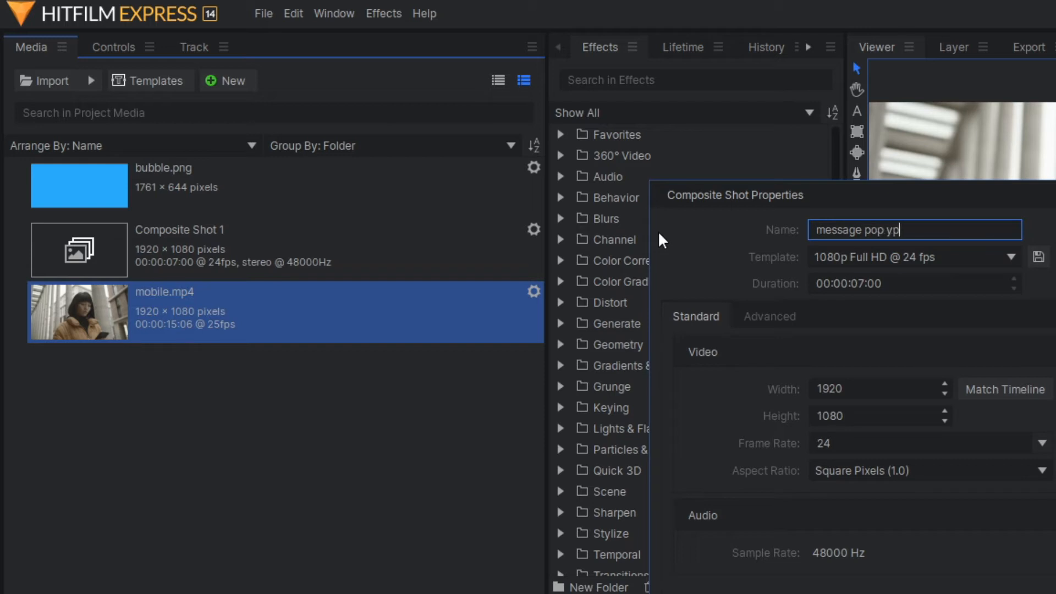
text(up)
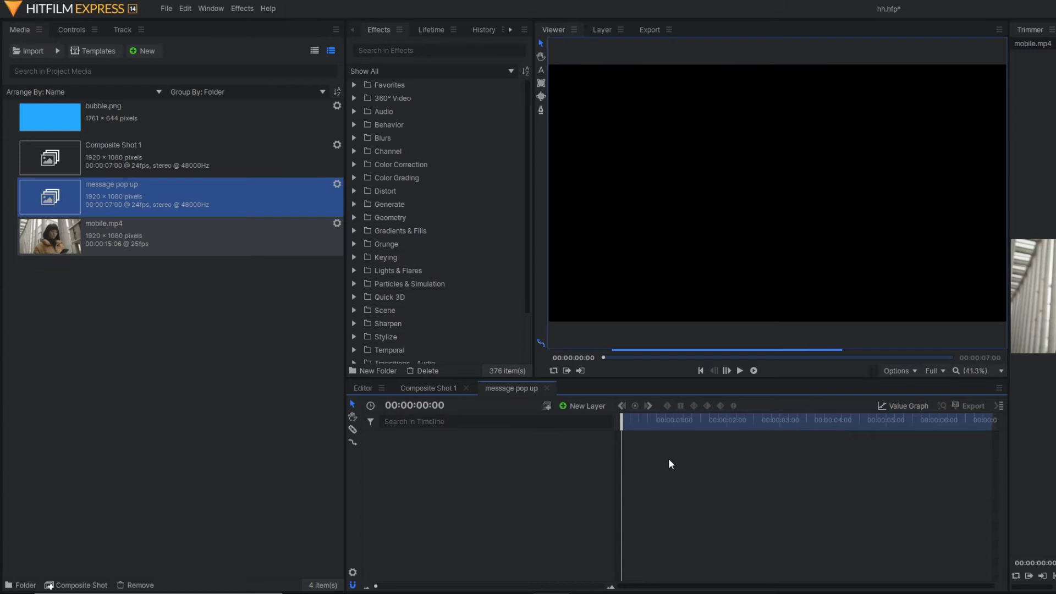
Enlarge the 'Hi, how are you?' text over bubble.png and select the bubble layer.
click(110, 117)
text(Hi, how are you?)
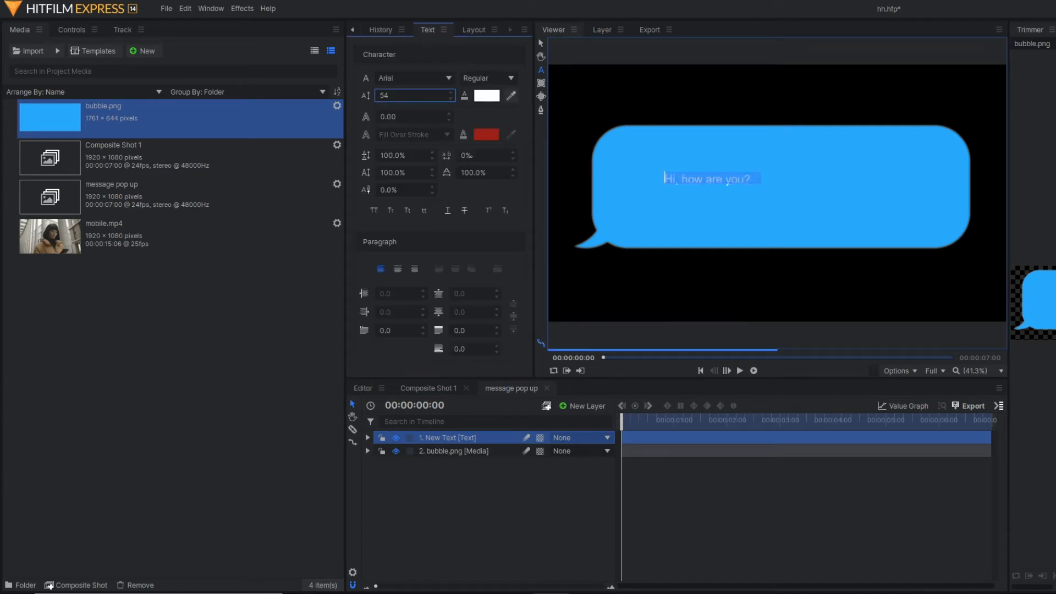
text(153)
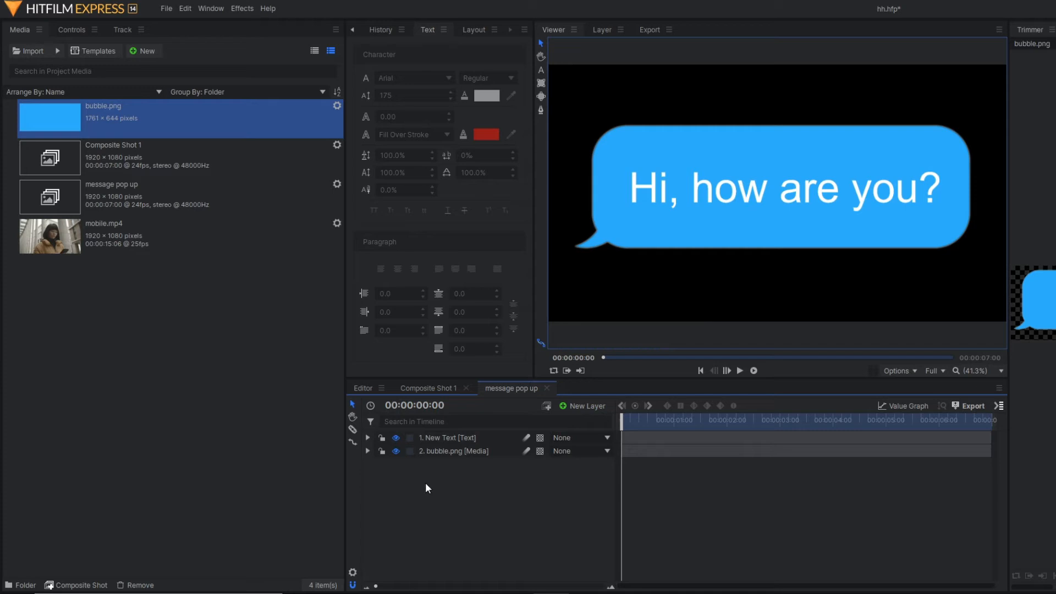
click(455, 451)
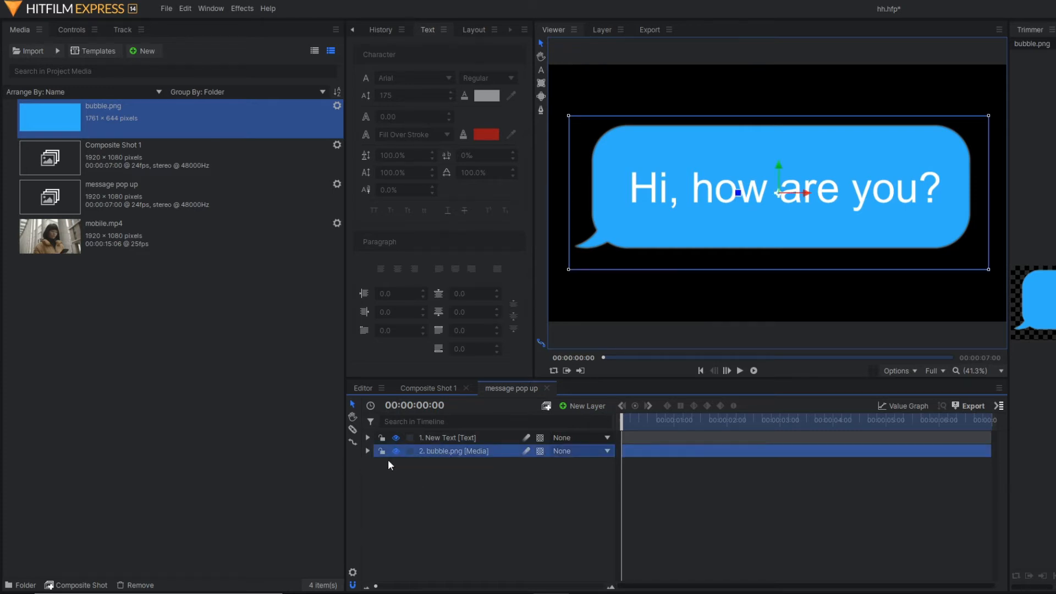
click(368, 451)
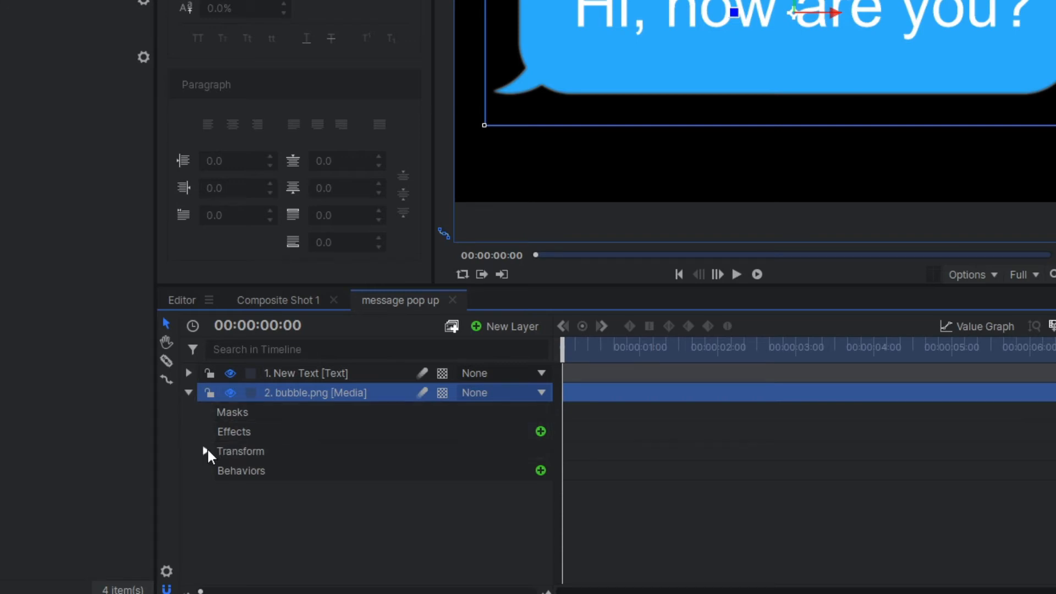
Keyframe bubble.png Scale at 0% at the start, then move the playhead later.
click(206, 452)
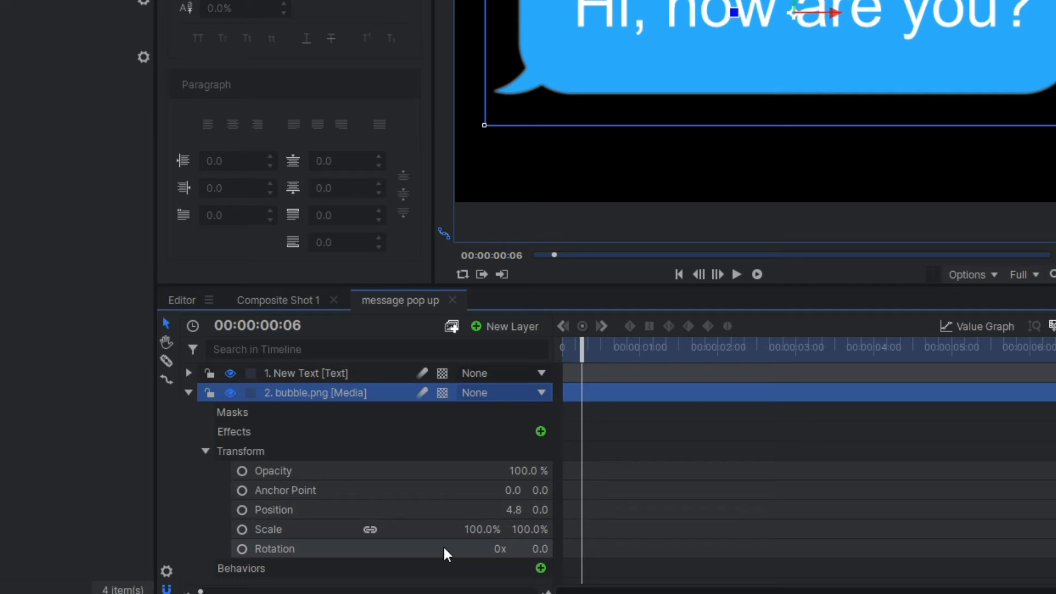
mouse_move(420, 560)
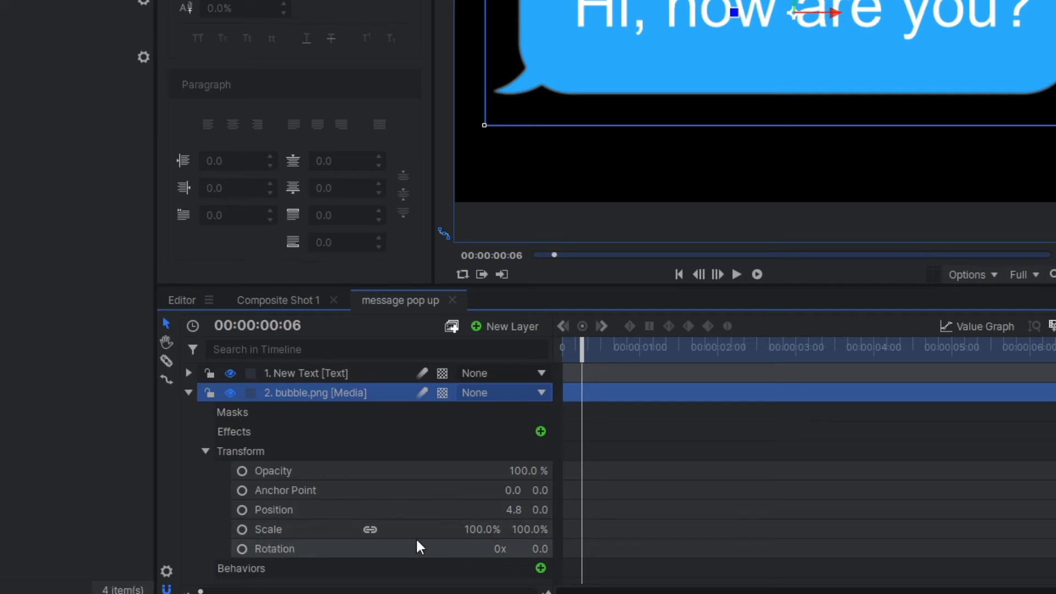
double_click(481, 530)
text(0)
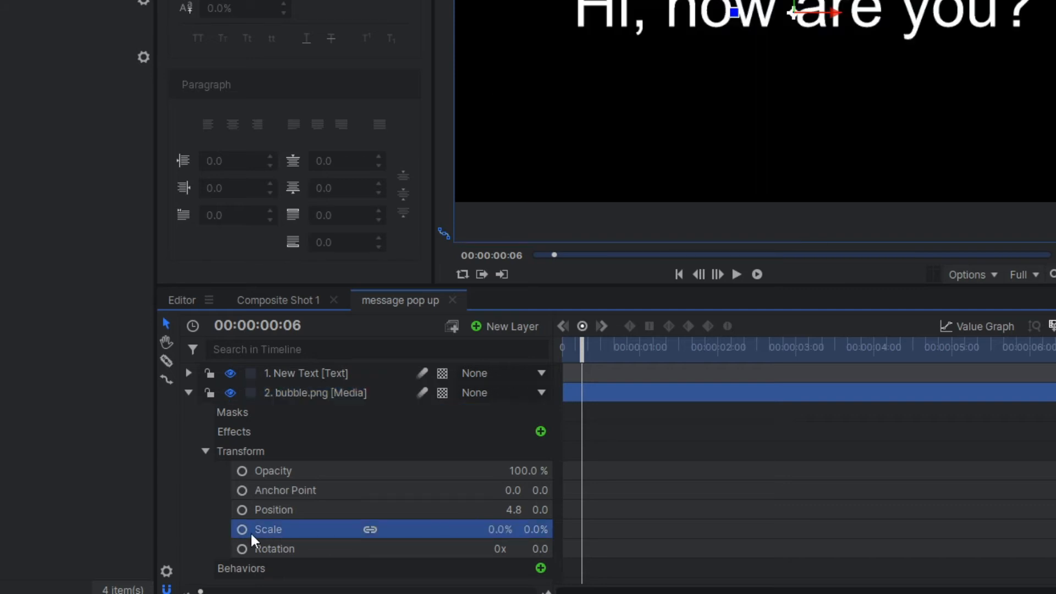
click(241, 529)
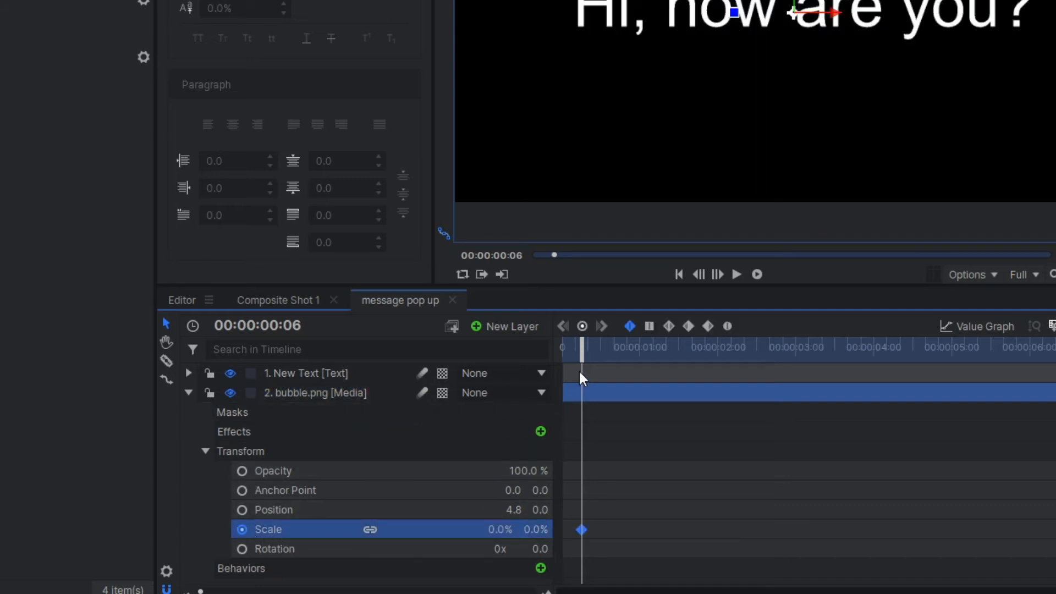
click(230, 374)
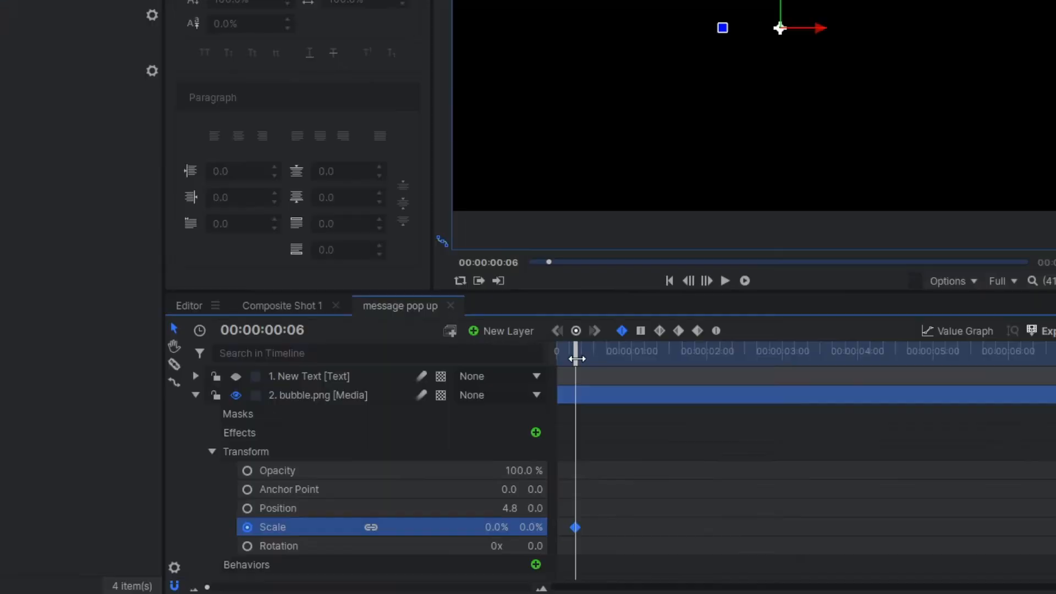
drag(577, 359, 598, 385)
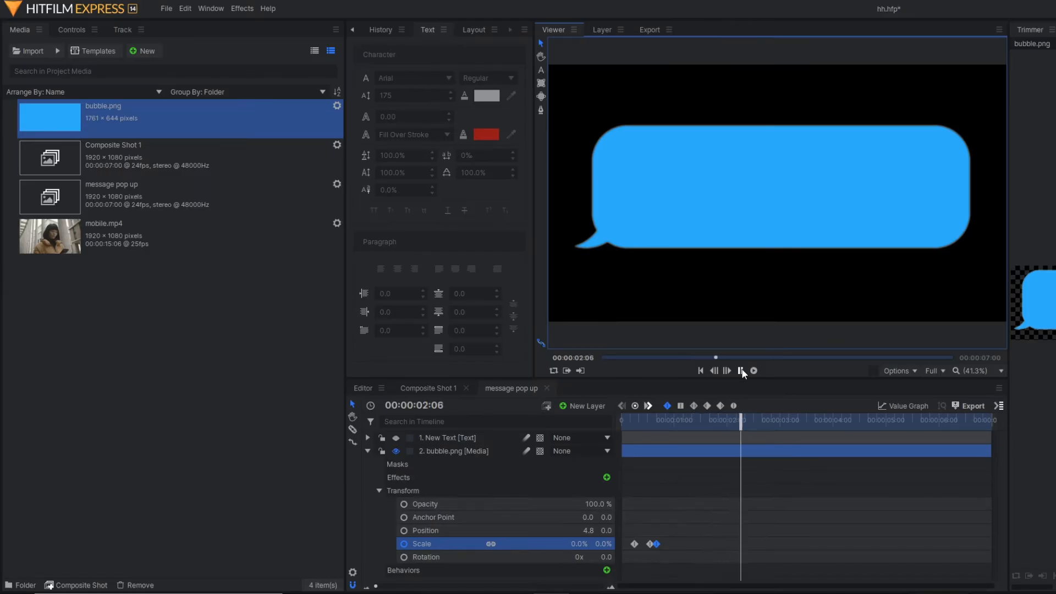
Parent the New Text layer to bubble.png, then return to Composite Shot 1.
click(741, 371)
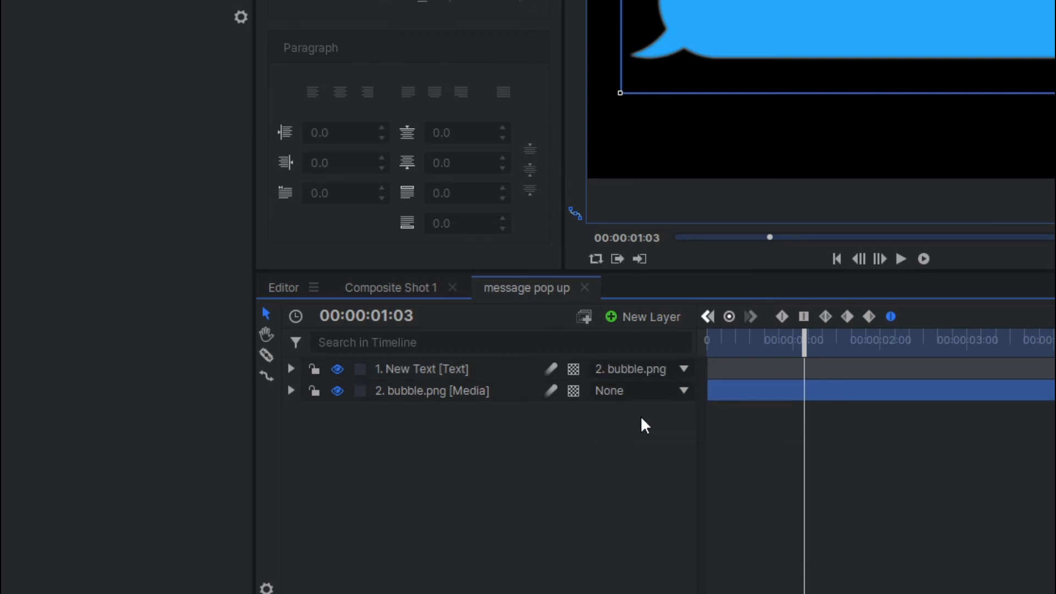
drag(802, 340, 707, 339)
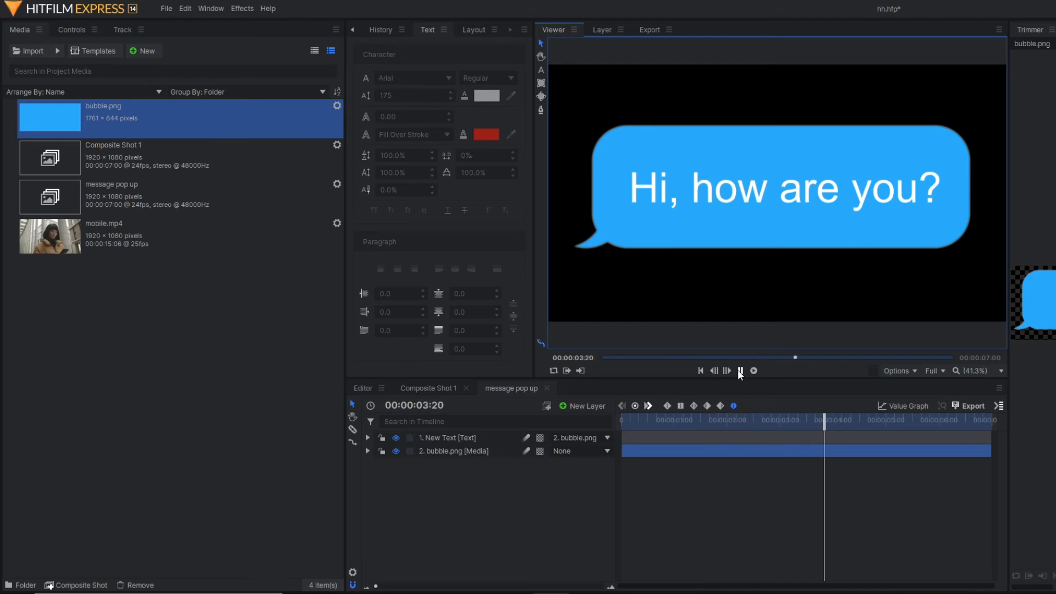
click(428, 388)
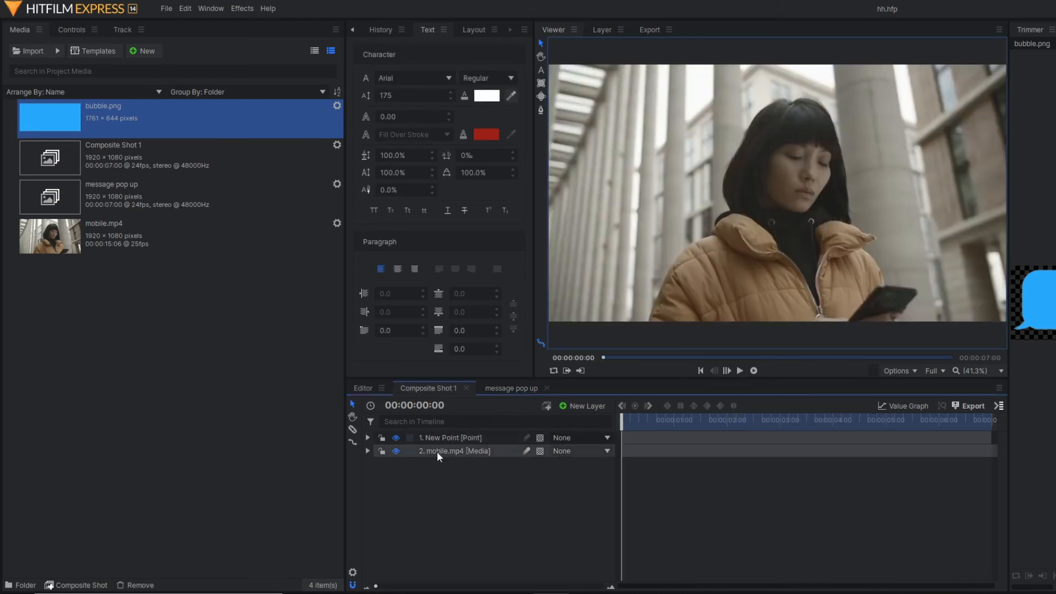
Add the message pop up composite to Composite Shot 1 over mobile.mp4.
click(459, 421)
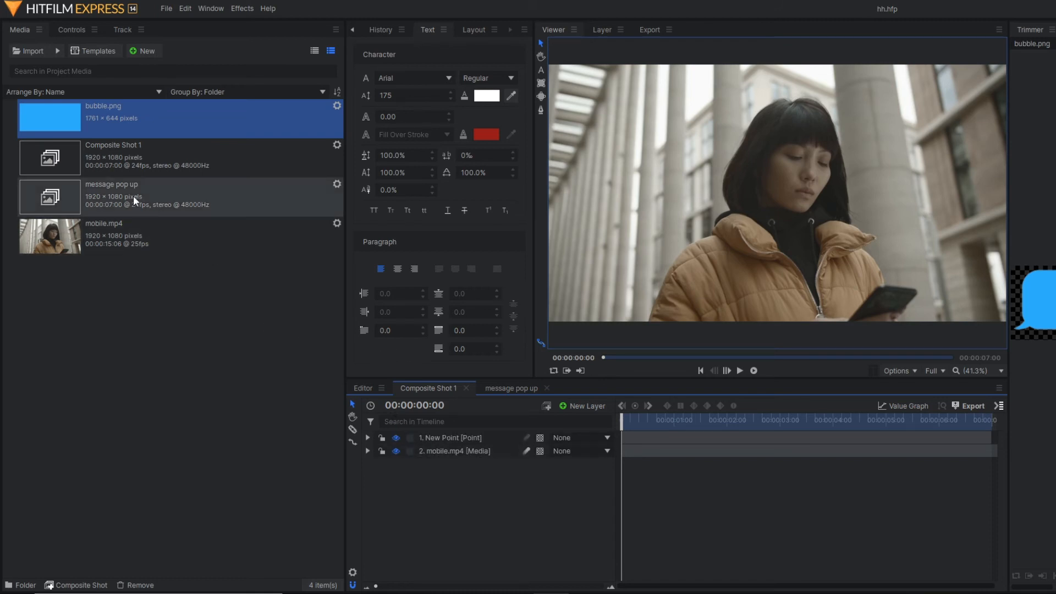
click(132, 197)
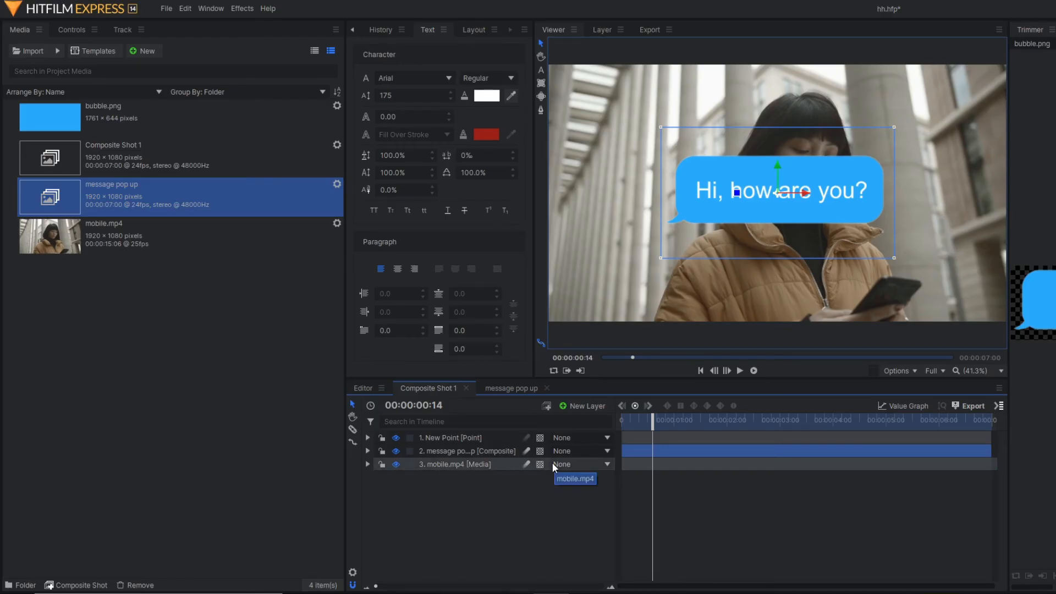
mouse_move(896, 284)
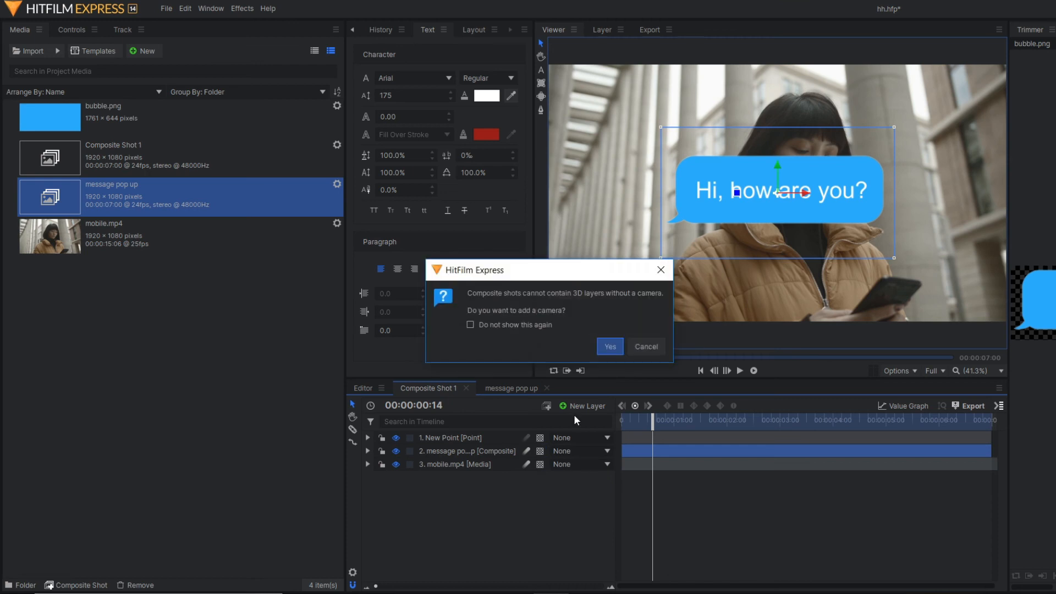
Accept adding a camera, then tilt the 3D bubble and move it beside the phone.
click(610, 347)
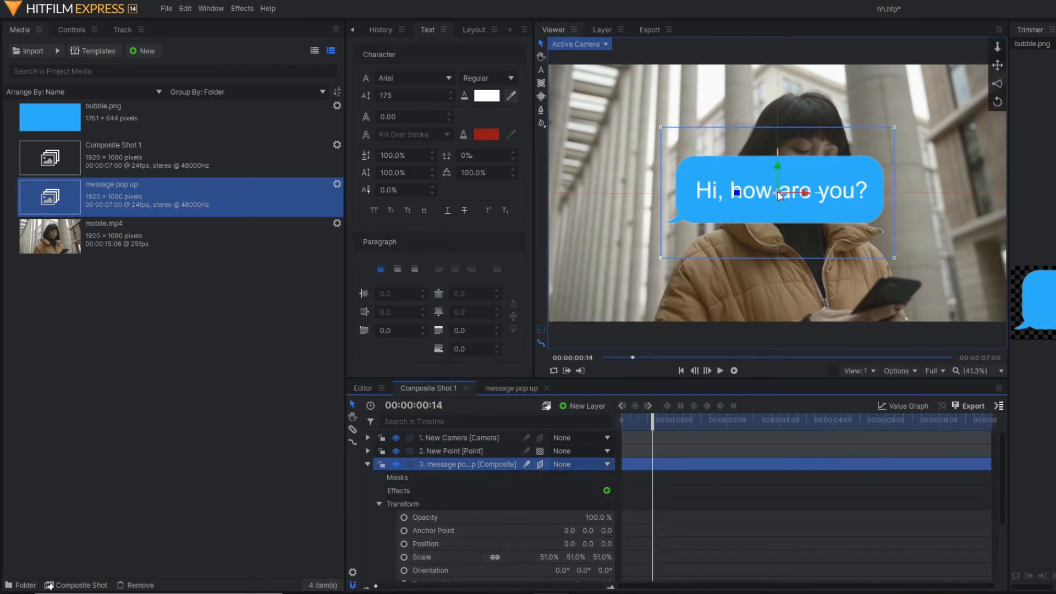
drag(777, 191, 778, 253)
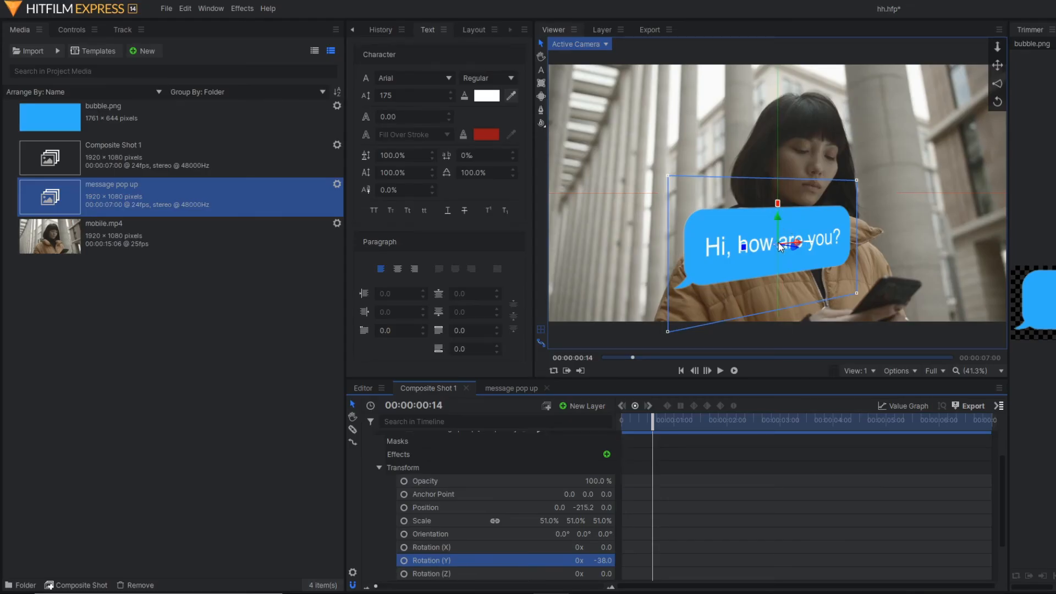
drag(778, 246, 916, 240)
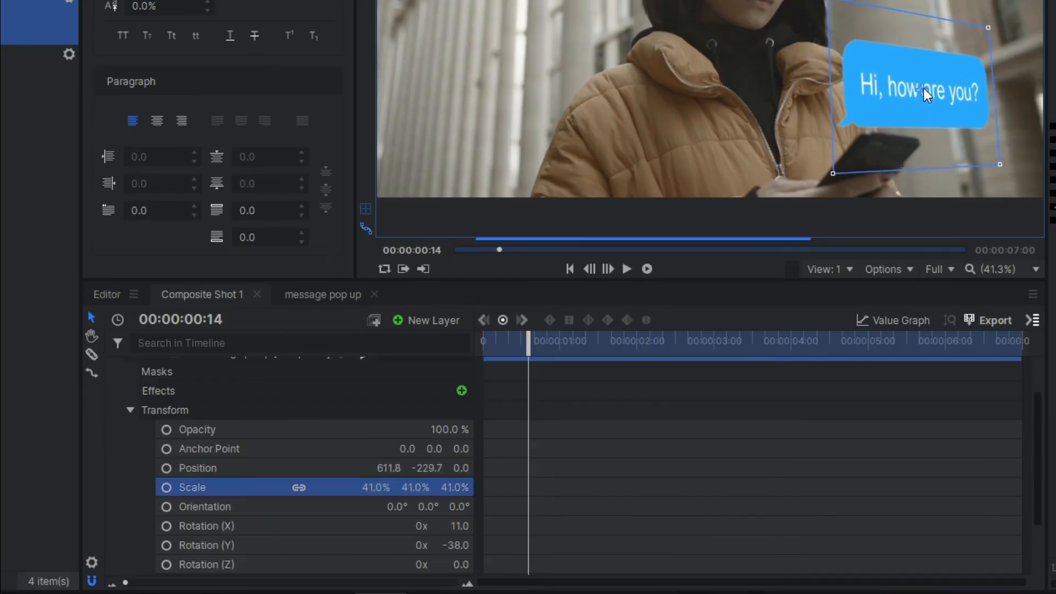
drag(913, 91, 943, 84)
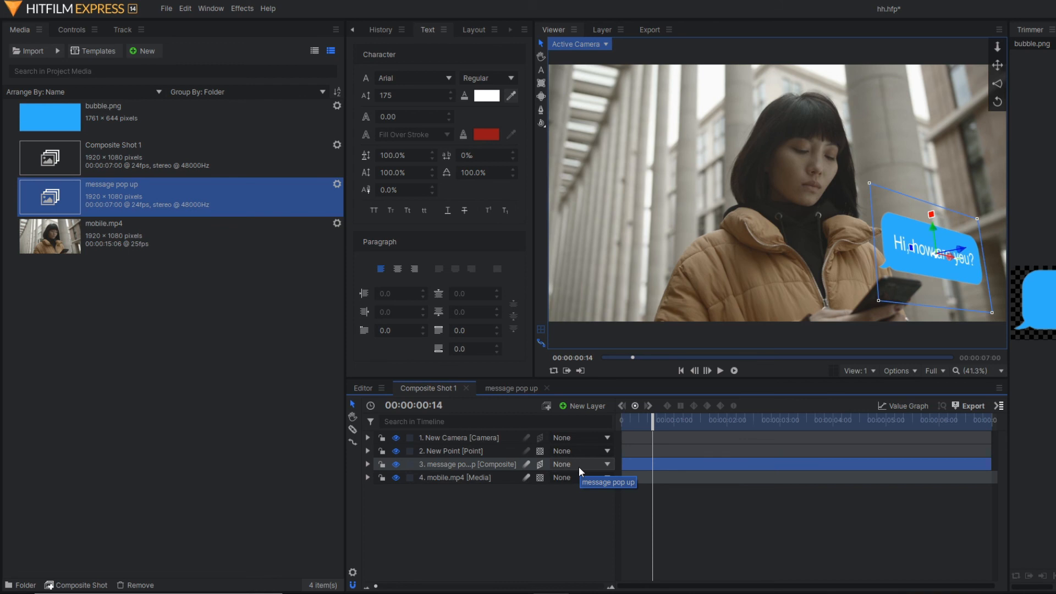
Parent the message pop up layer to 2. New Point and preview playback from the start.
click(580, 464)
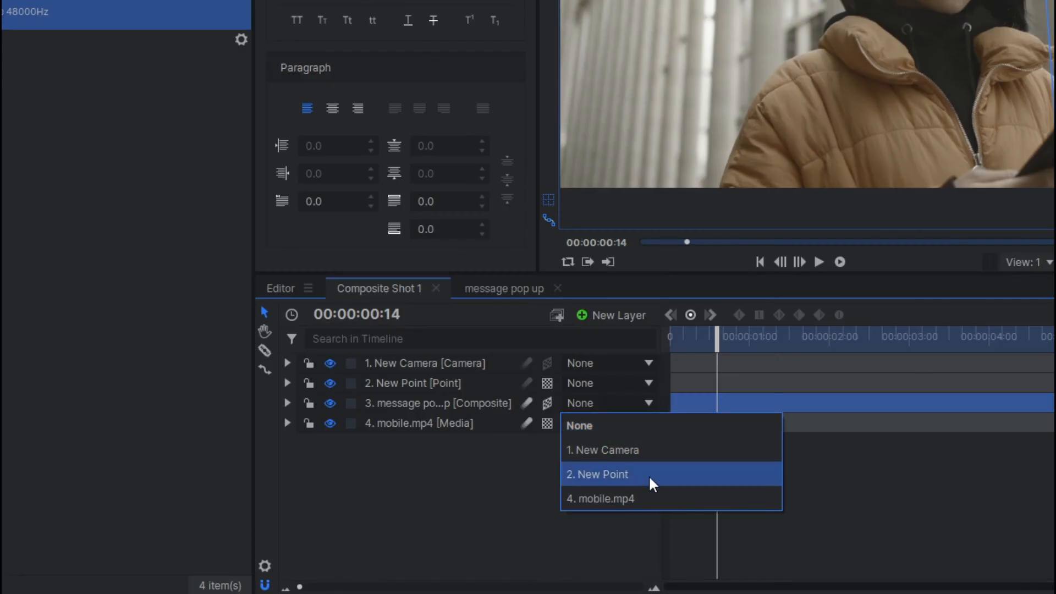
click(597, 475)
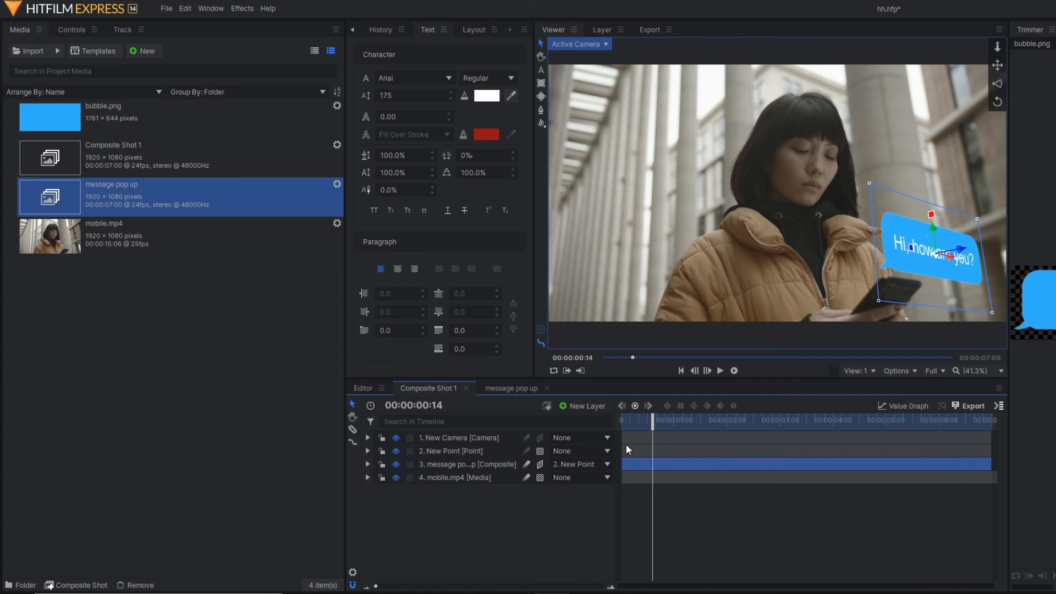
click(681, 371)
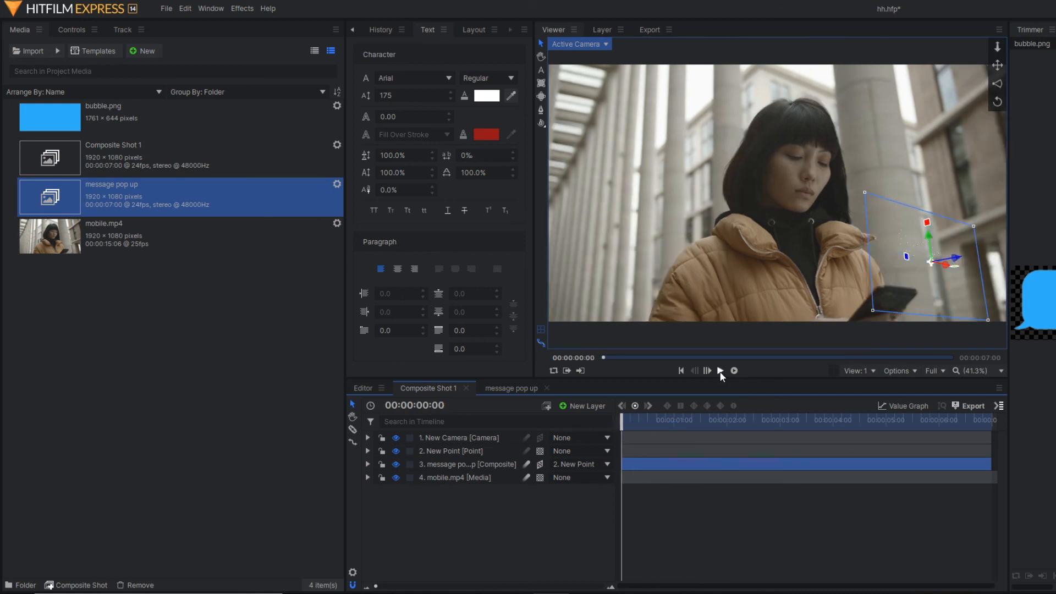
click(720, 371)
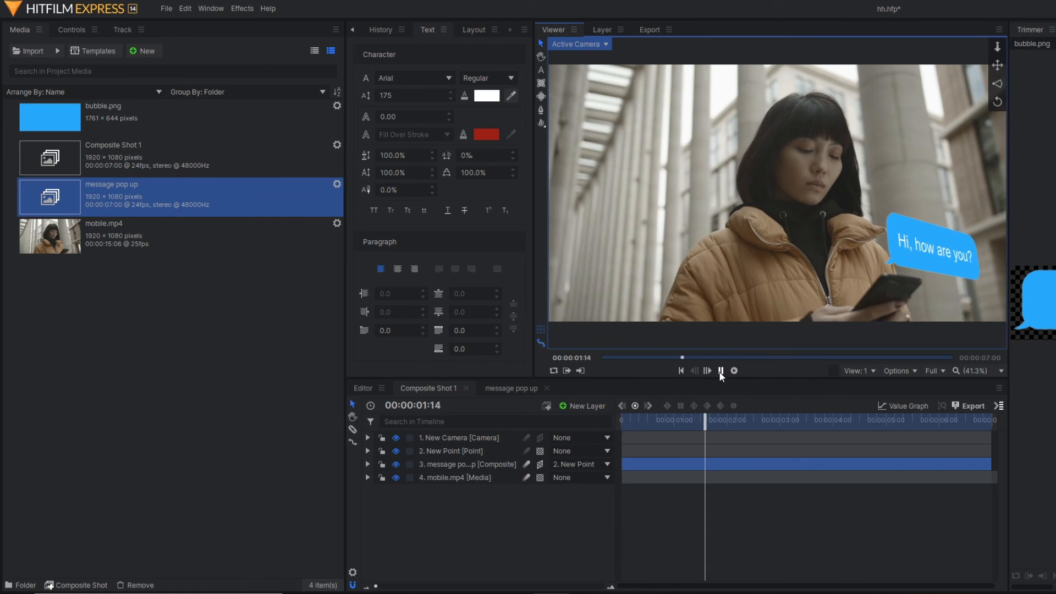
click(721, 370)
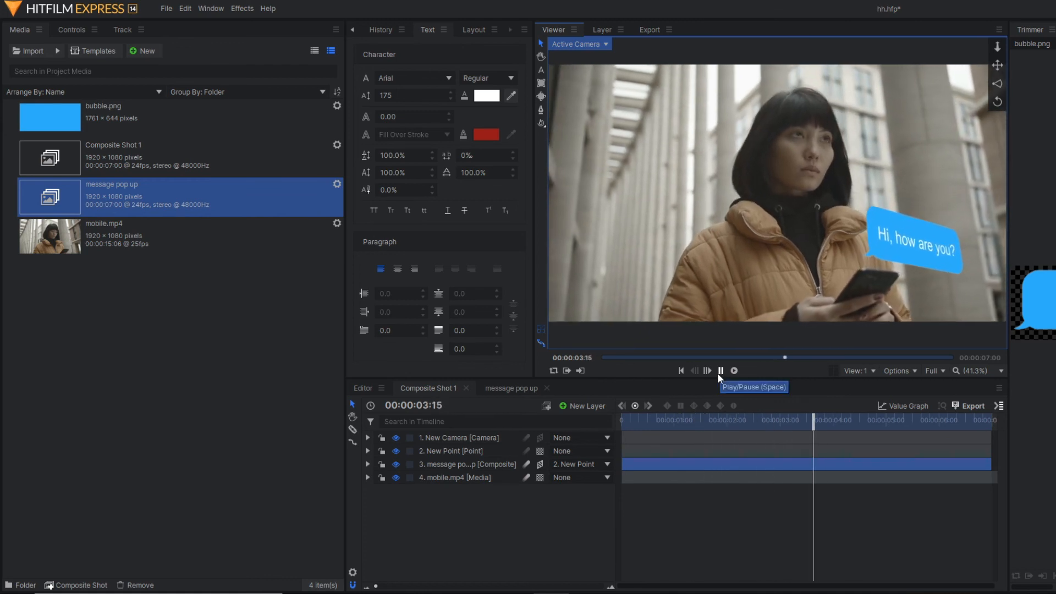
click(720, 371)
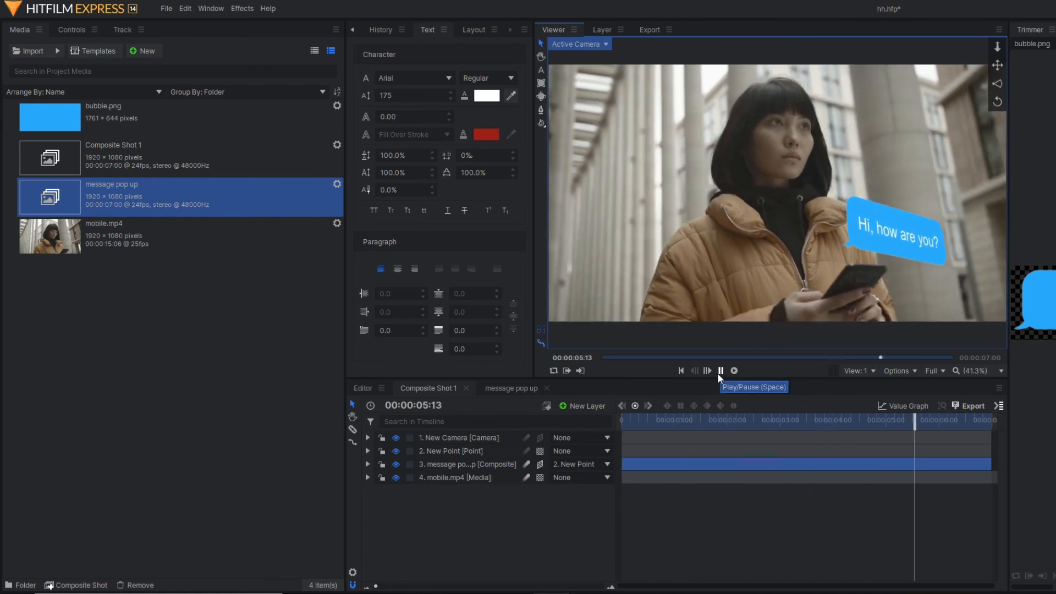
click(721, 370)
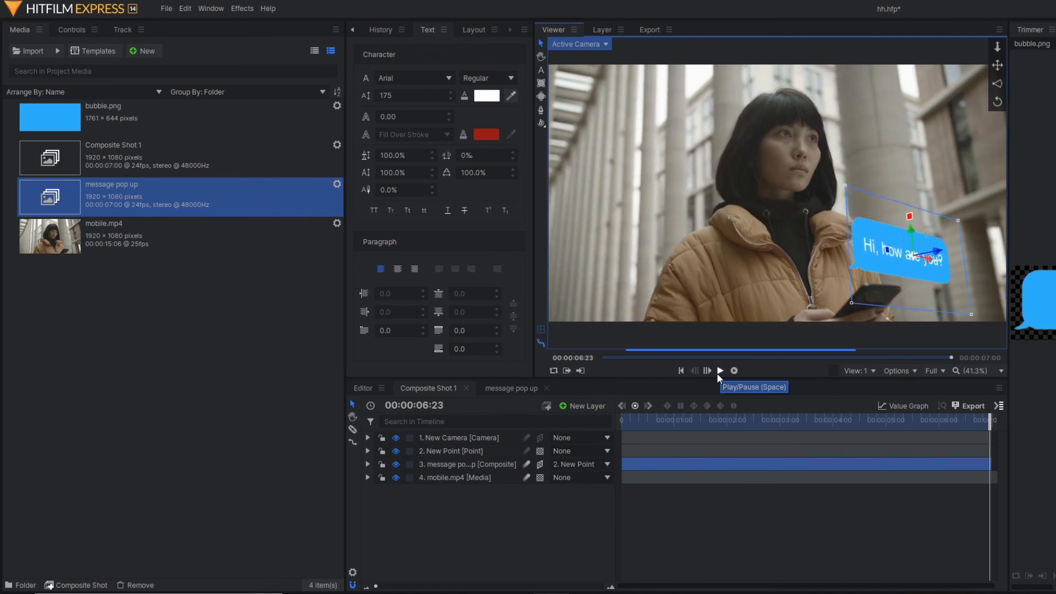